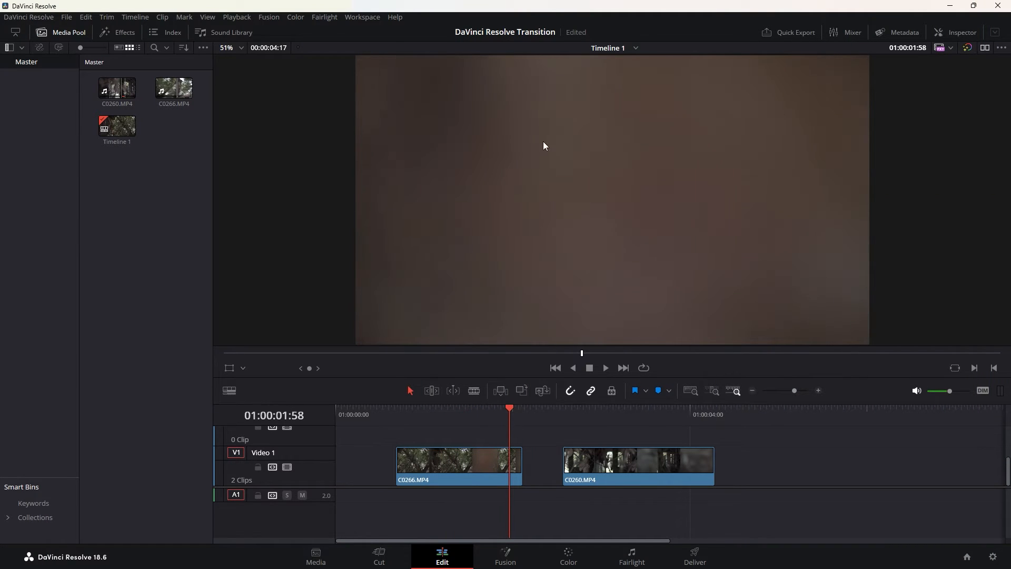
- Reverse C0260.MP4 via Change Clip Speed so it plays backwards at -100%, then preview it
{"action": "left_click", "coordinate": [706, 414]}
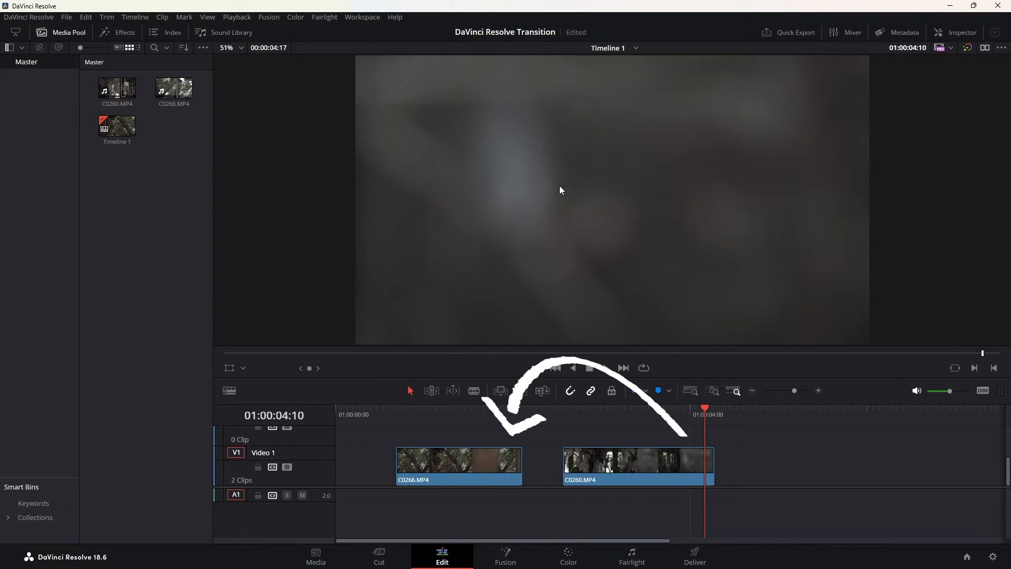
{"action": "left_click", "coordinate": [702, 474]}
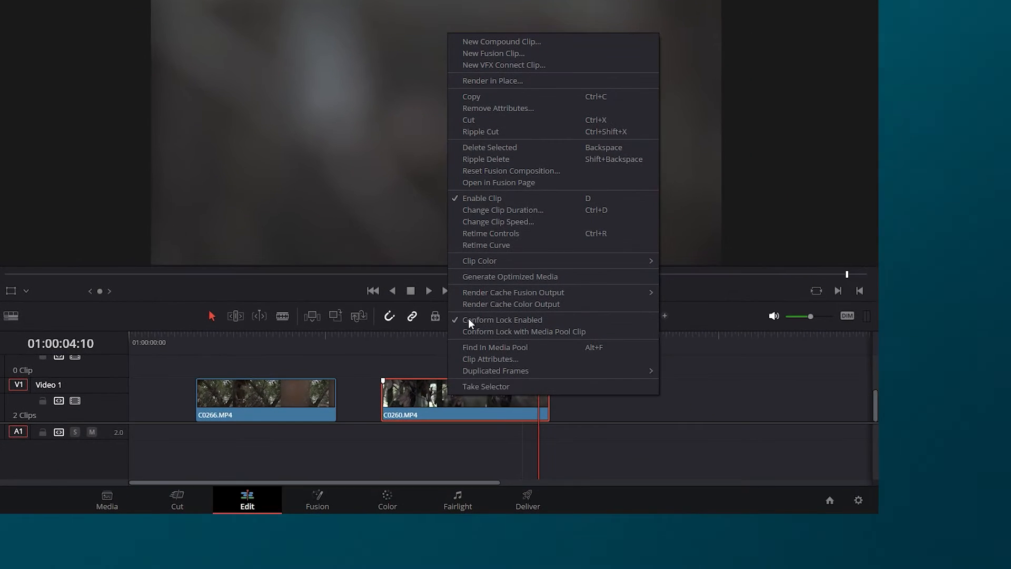
{"action": "left_click", "coordinate": [498, 222]}
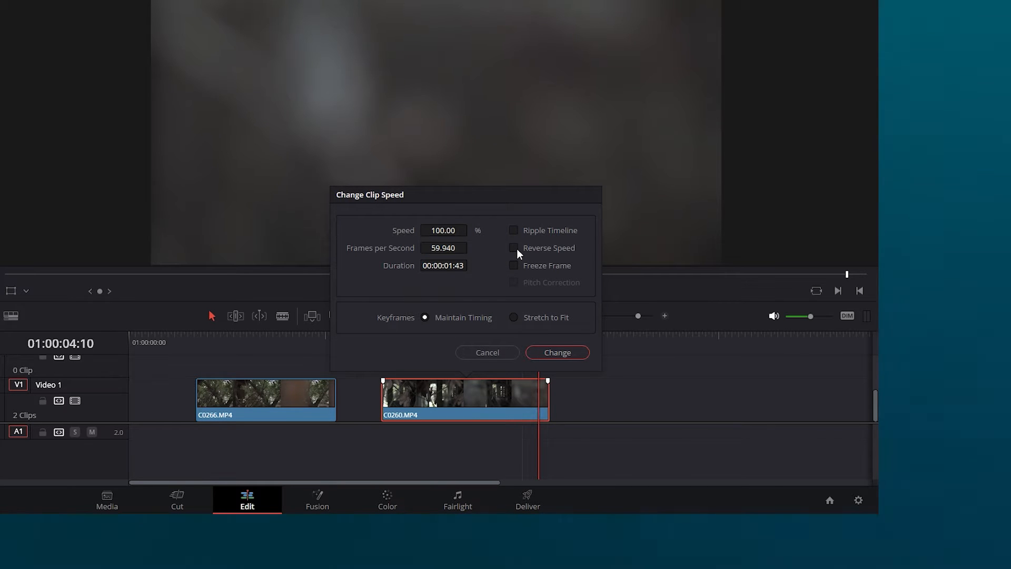
{"action": "mouse_move", "coordinate": [517, 252]}
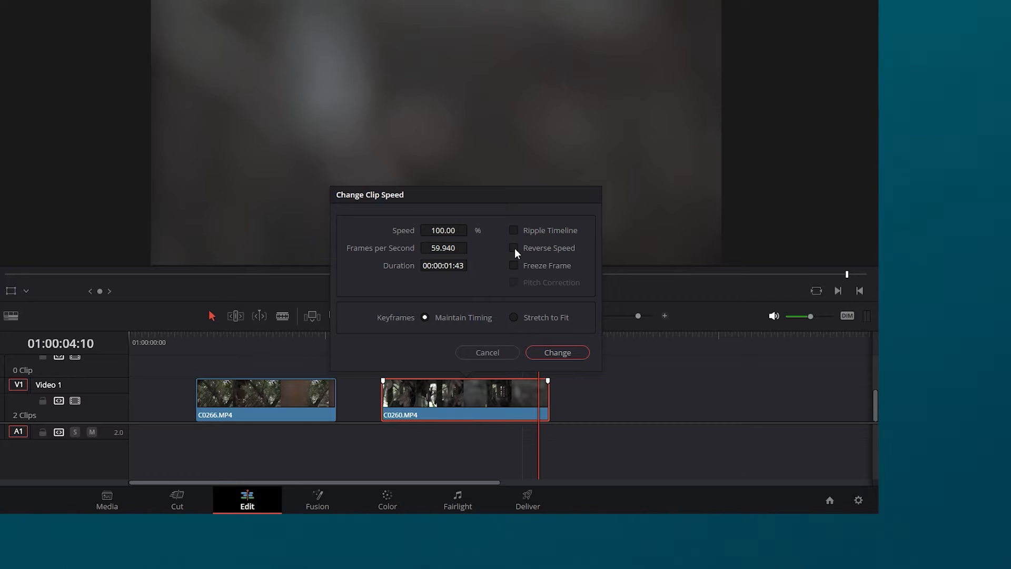
{"action": "left_click", "coordinate": [514, 248]}
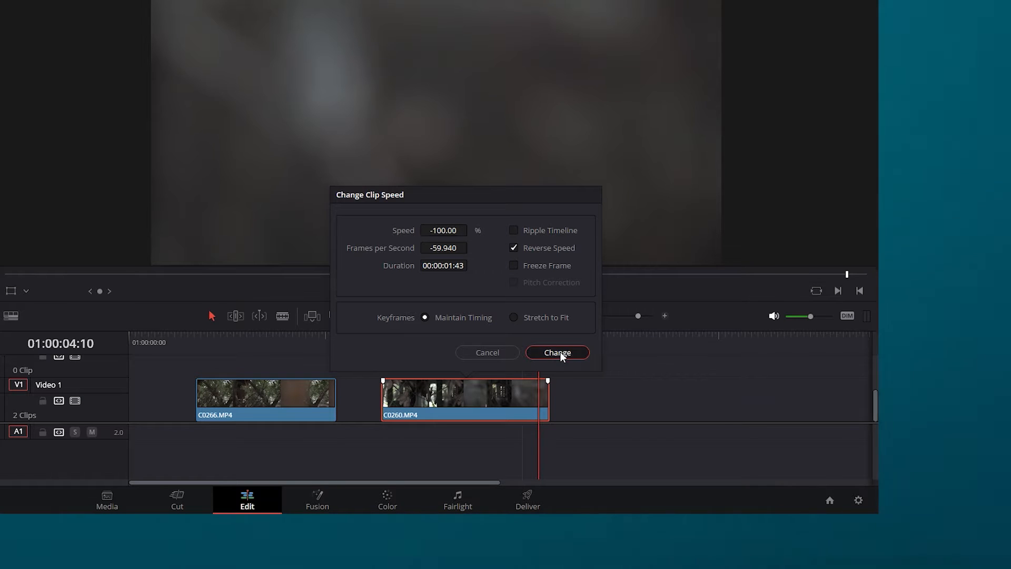
{"action": "left_click", "coordinate": [557, 352]}
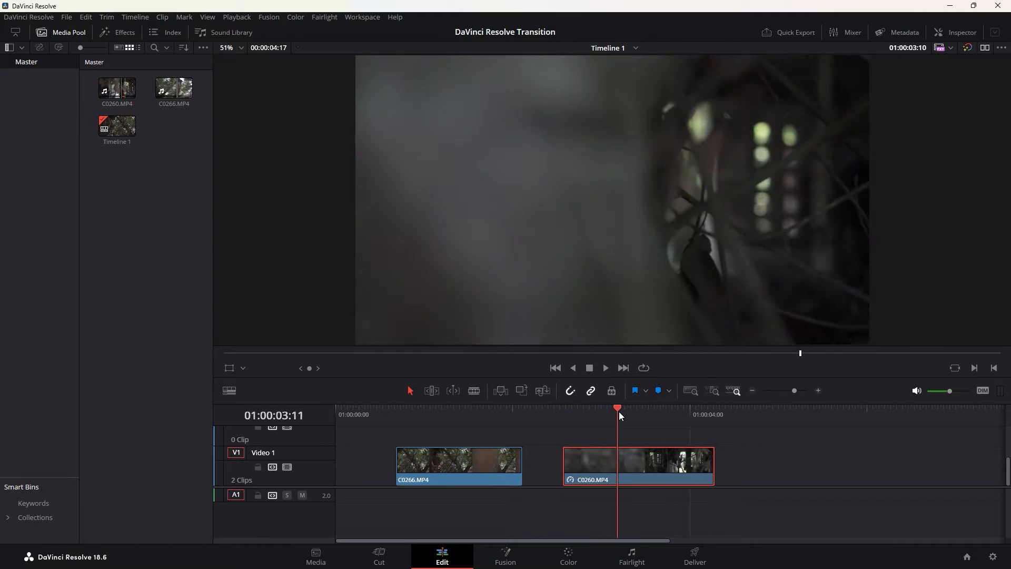
{"action": "left_click_drag", "start_coordinate": [618, 409], "coordinate": [656, 409]}
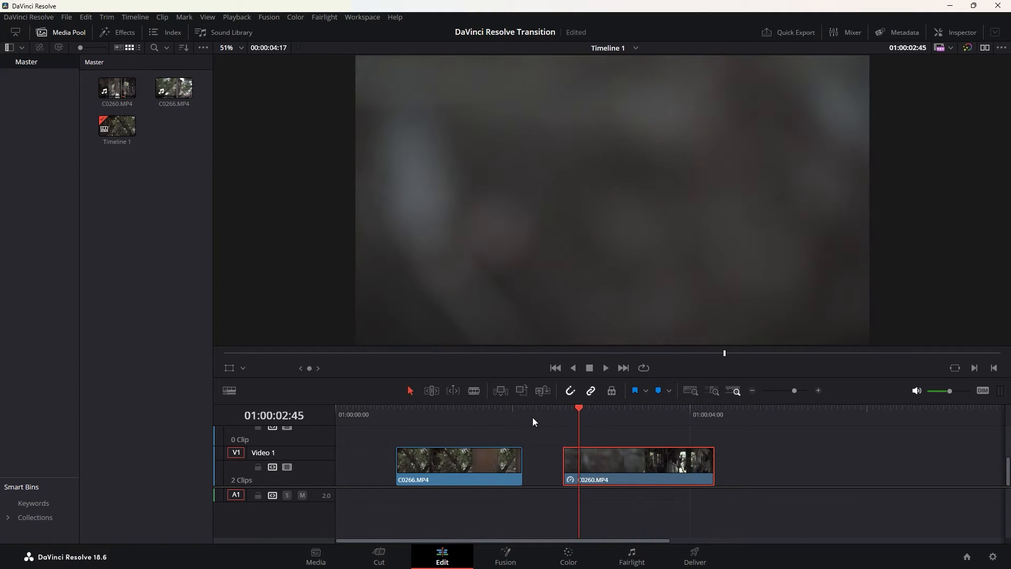
- Delete the gap so reversed C0260 butts against C0266, preview the cut and select C0266
{"action": "left_click", "coordinate": [490, 408]}
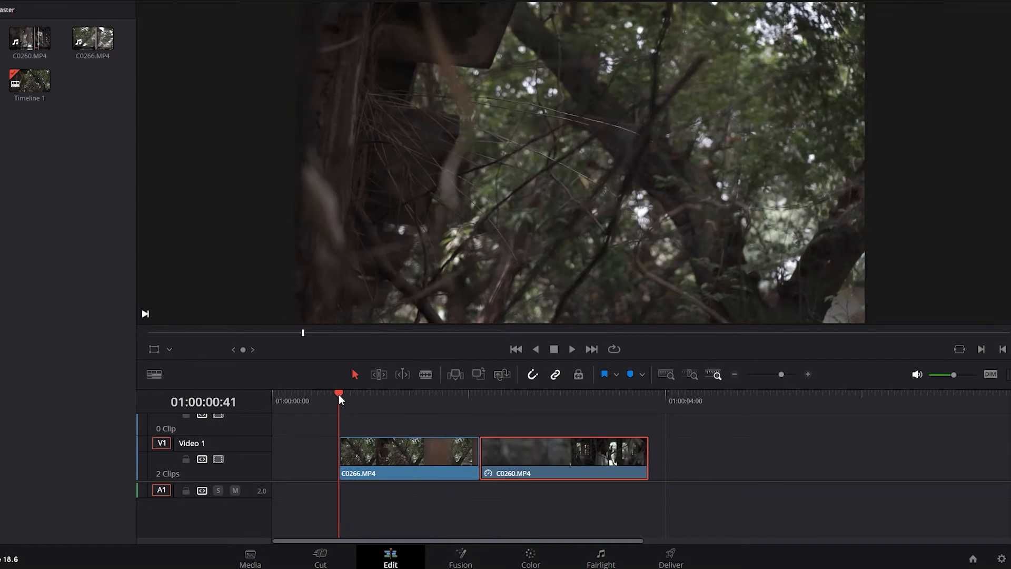
{"action": "left_click", "coordinate": [573, 349]}
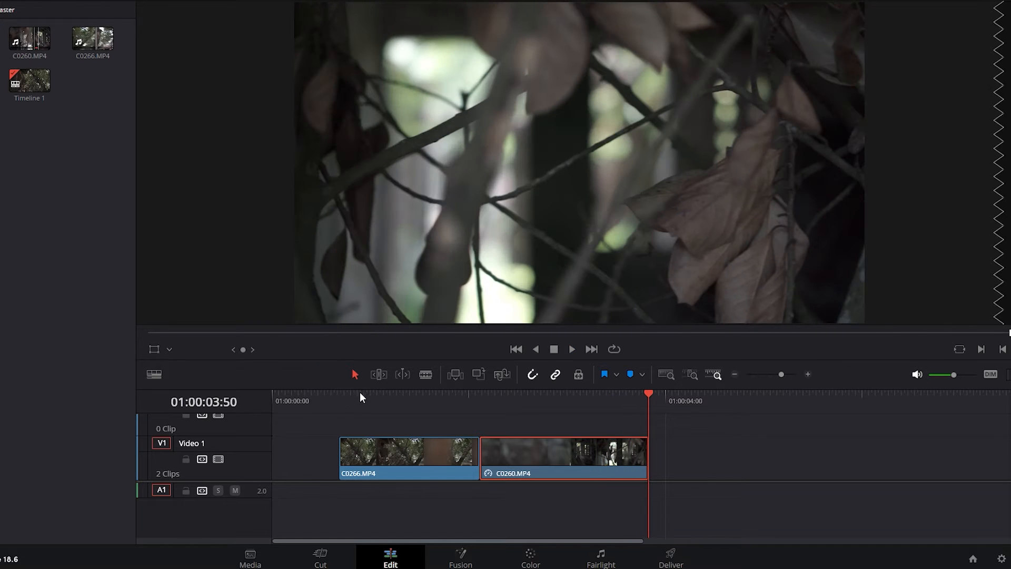
{"action": "left_click", "coordinate": [480, 404]}
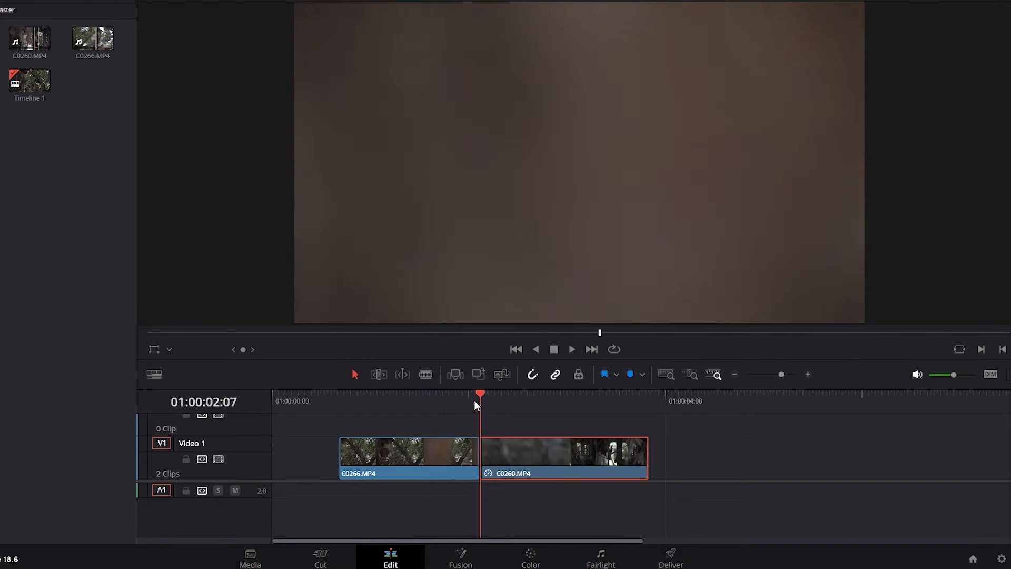
{"action": "left_click", "coordinate": [592, 409]}
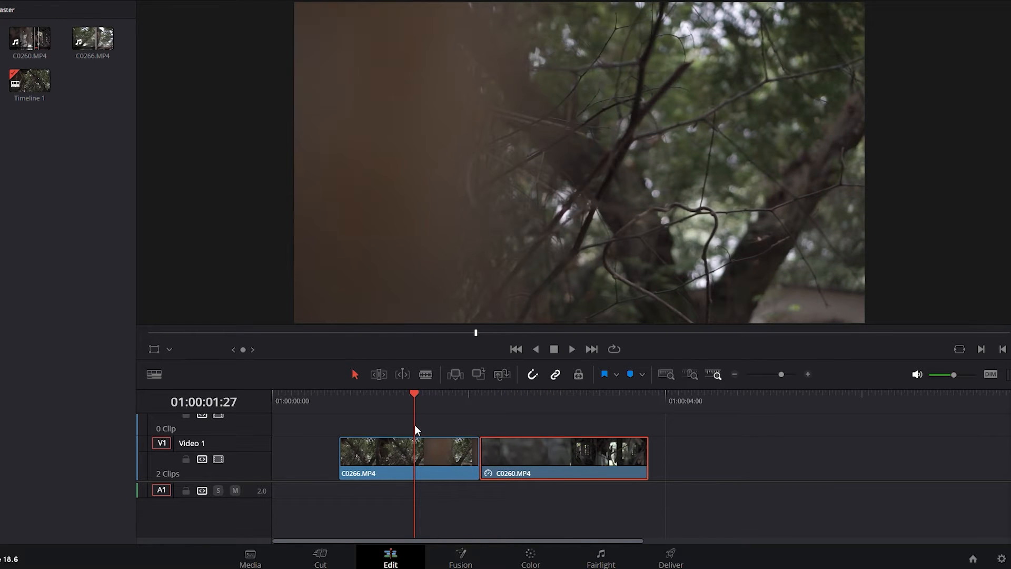
{"action": "left_click", "coordinate": [428, 464]}
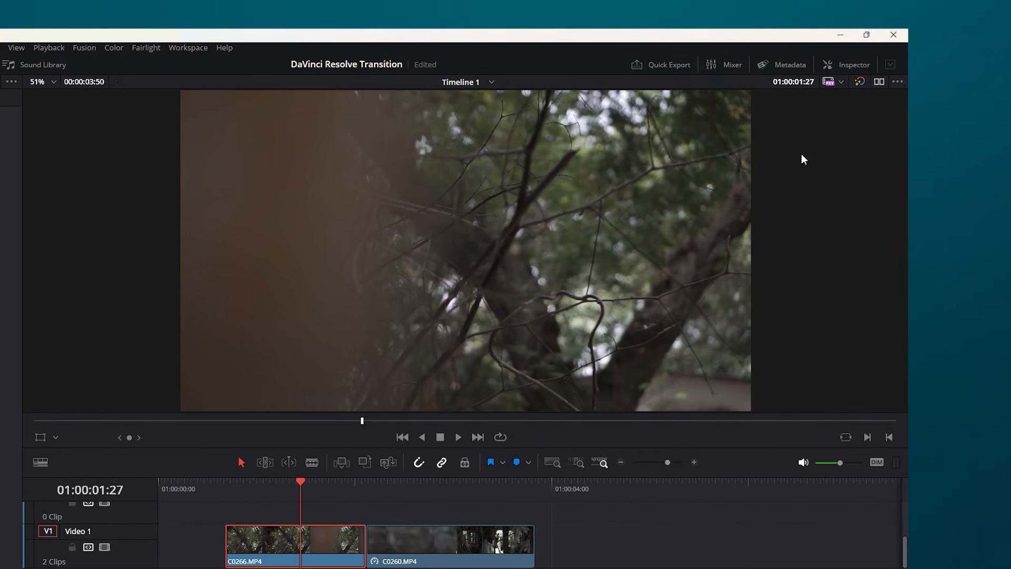
- Flip C0266.MP4 horizontally in the Inspector's Transform section and check the frame at the cut
{"action": "left_click", "coordinate": [854, 64]}
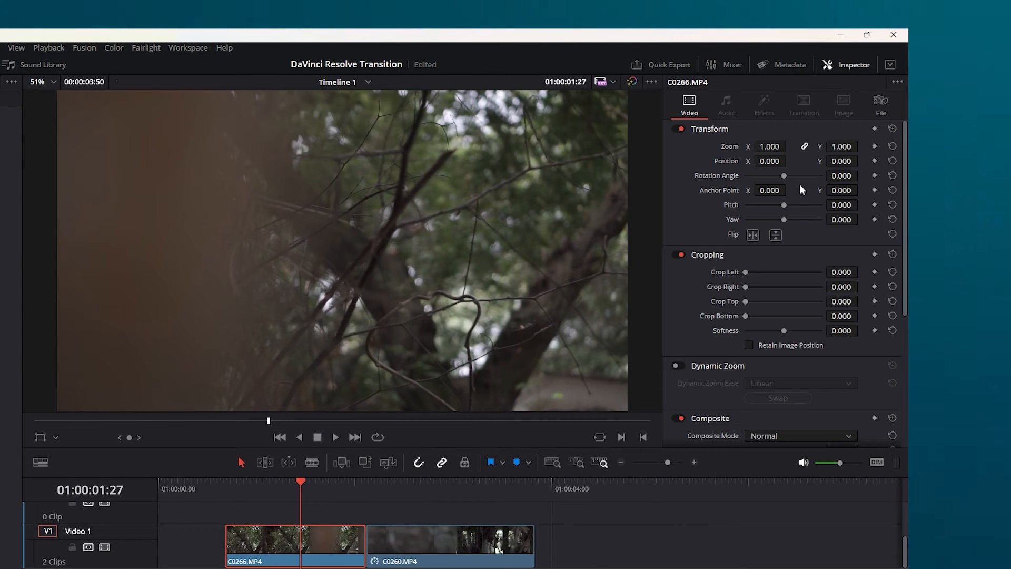
{"action": "mouse_move", "coordinate": [763, 251]}
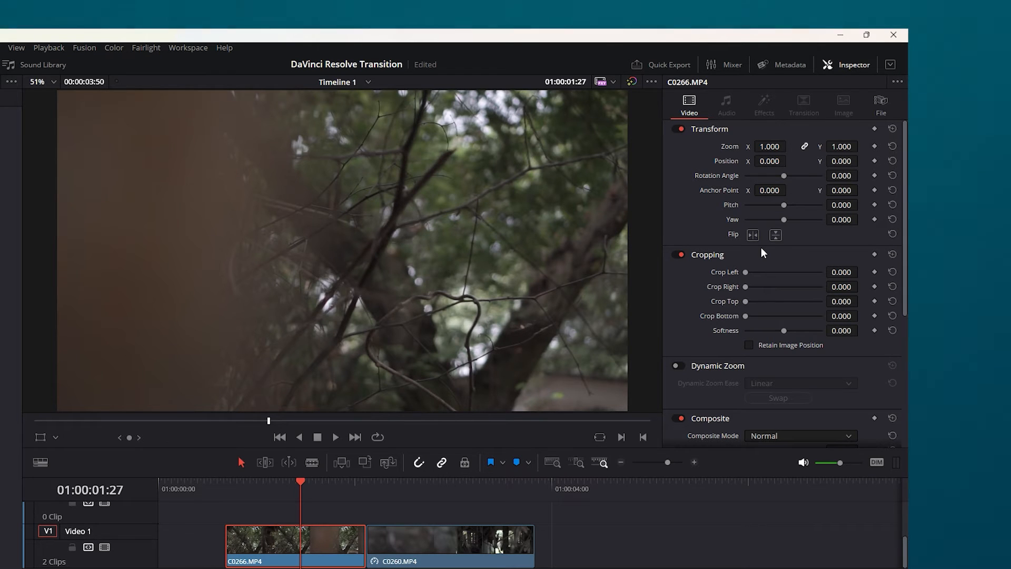
{"action": "left_click", "coordinate": [752, 235]}
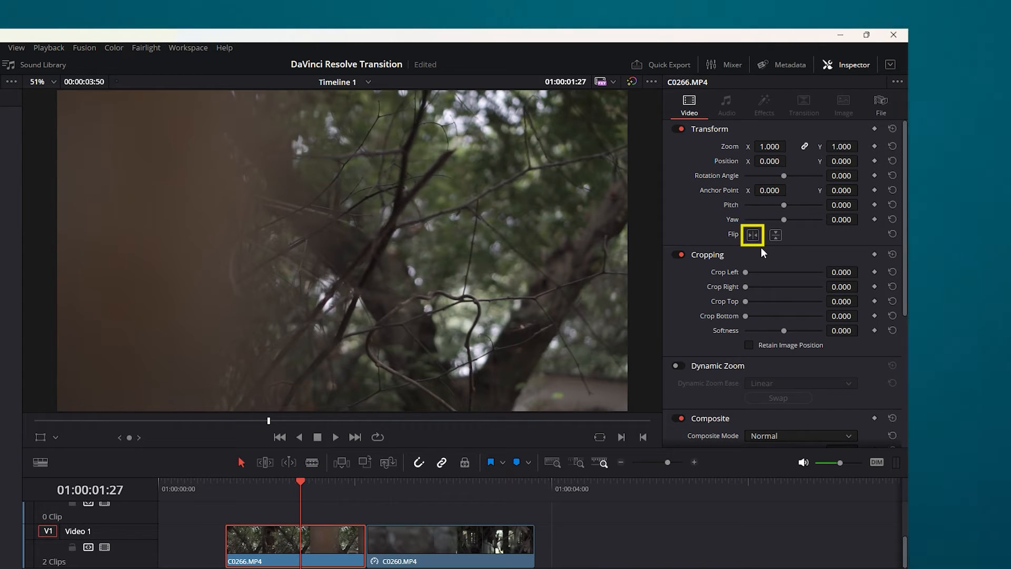
{"action": "left_click", "coordinate": [775, 235]}
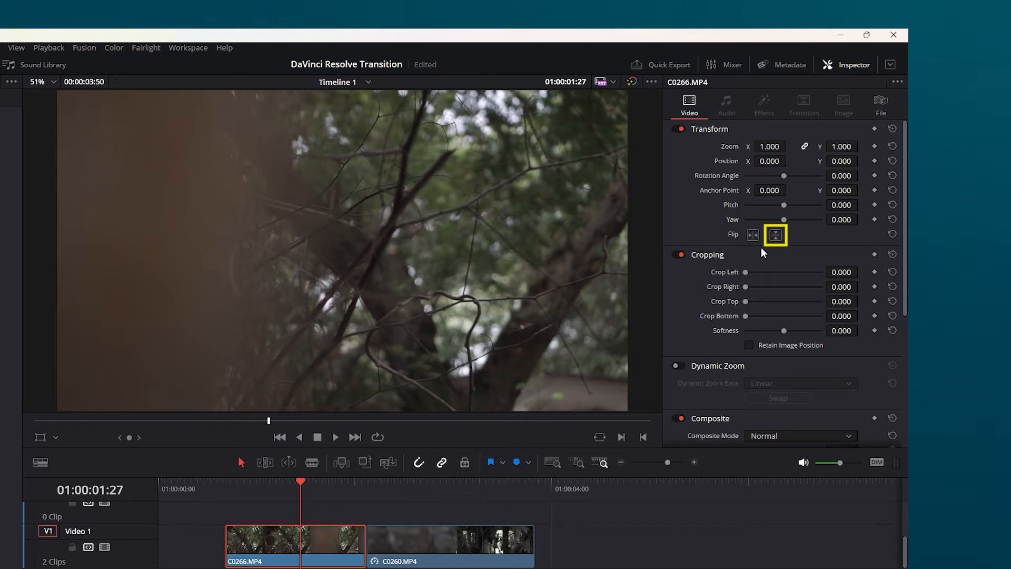
{"action": "left_click", "coordinate": [752, 234]}
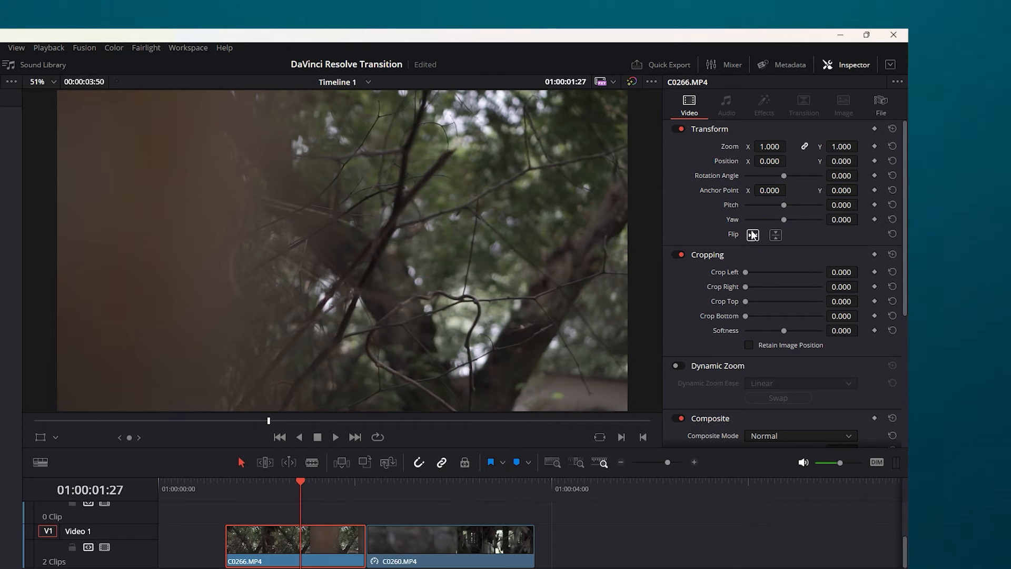
{"action": "left_click", "coordinate": [752, 234]}
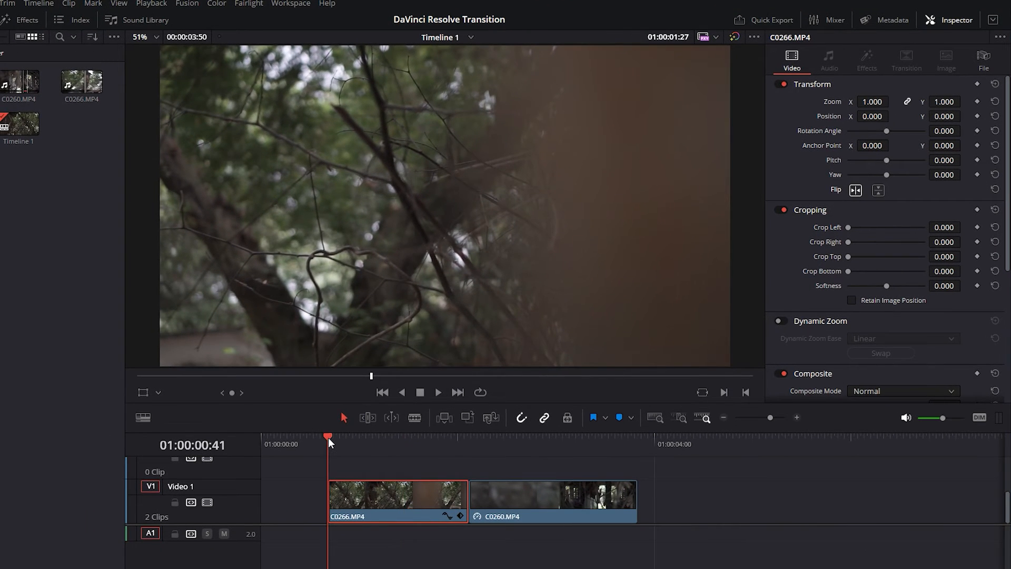
{"action": "left_click", "coordinate": [441, 392]}
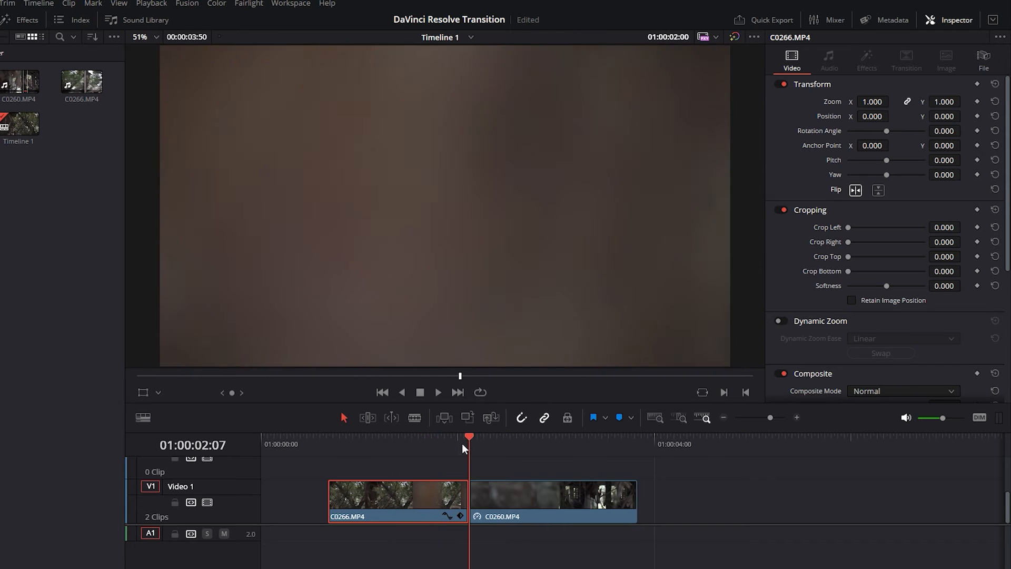
{"action": "left_click", "coordinate": [563, 451]}
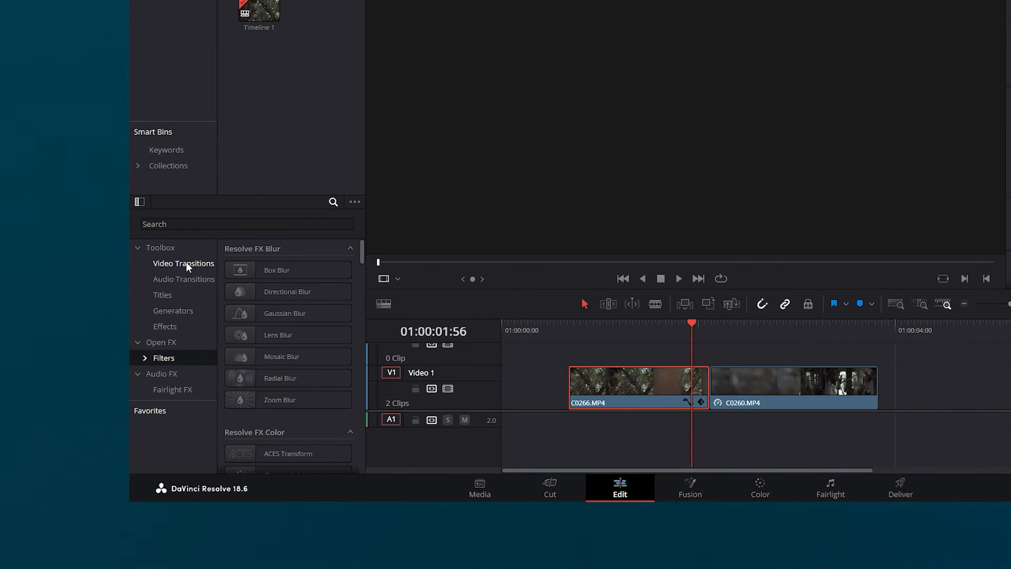
- Add a Cross Dissolve from Video Transitions onto the cut between C0266 and C0260 and preview it
{"action": "left_click", "coordinate": [183, 264]}
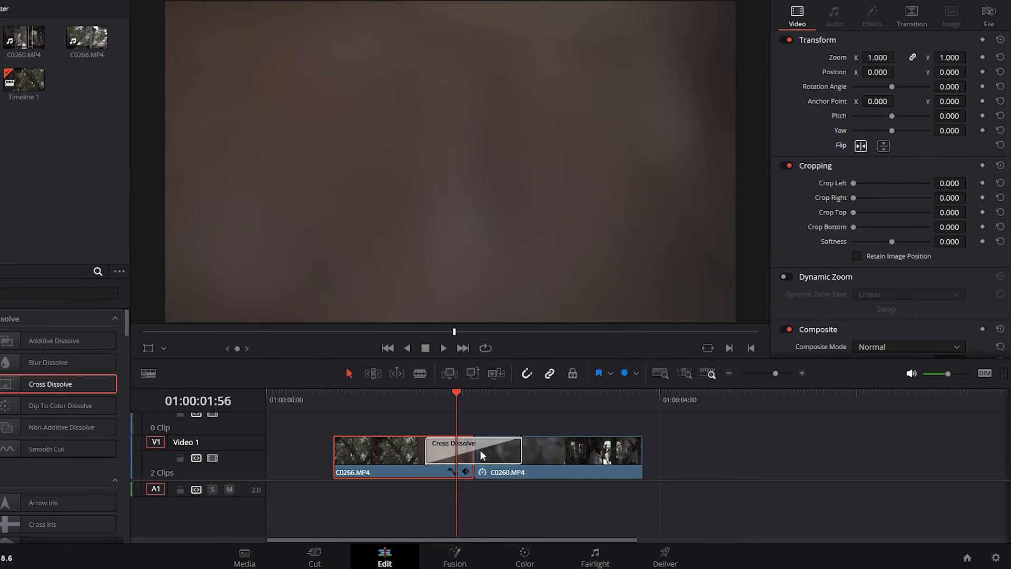
{"action": "left_click", "coordinate": [427, 394]}
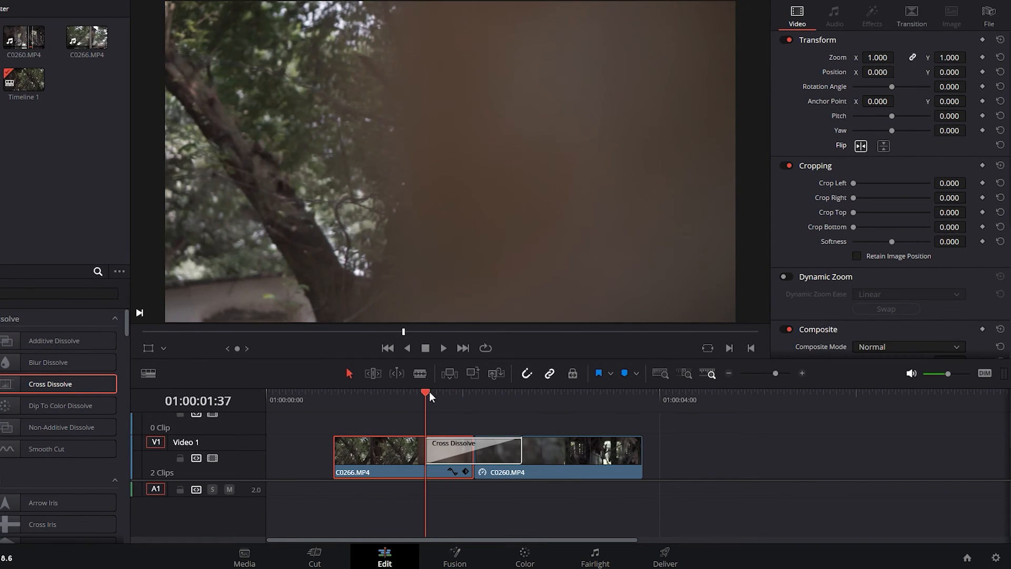